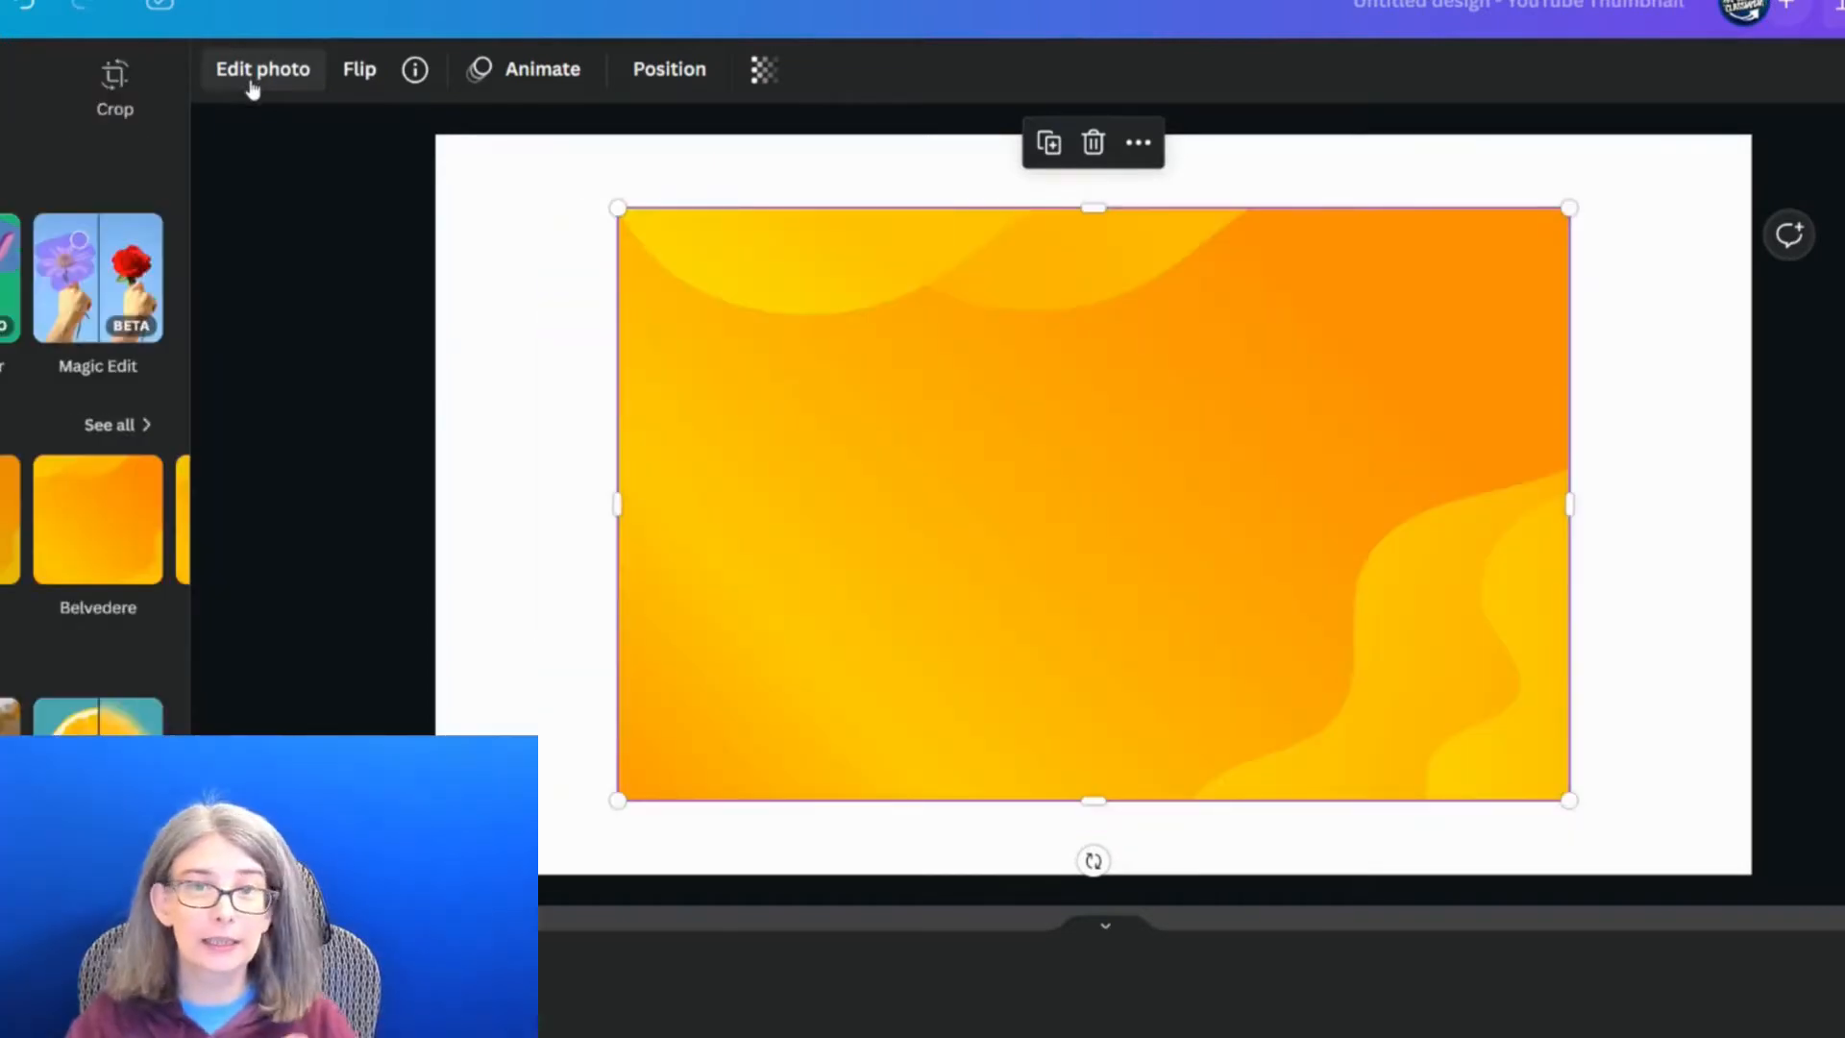
# Open Edit photo on the orange wavy background to reveal the Effects panel.
pyautogui.click(262, 69)
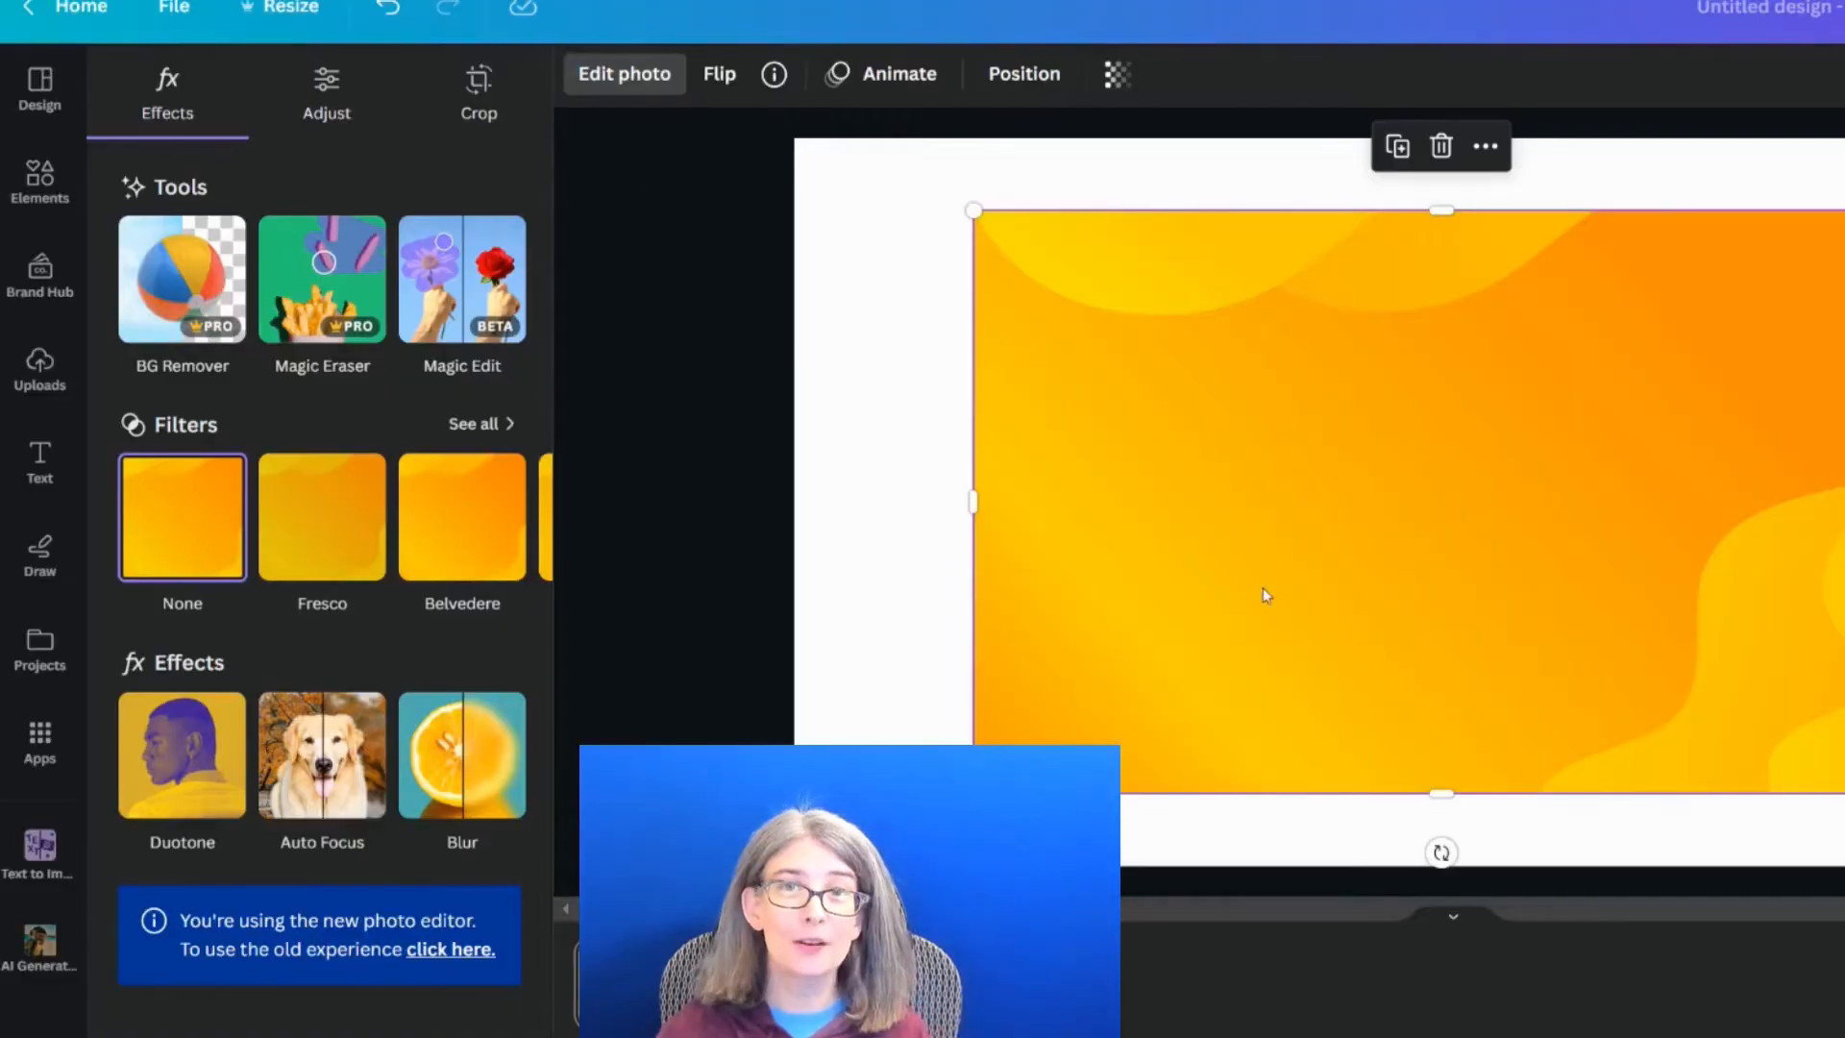
pyautogui.moveTo(79, 99)
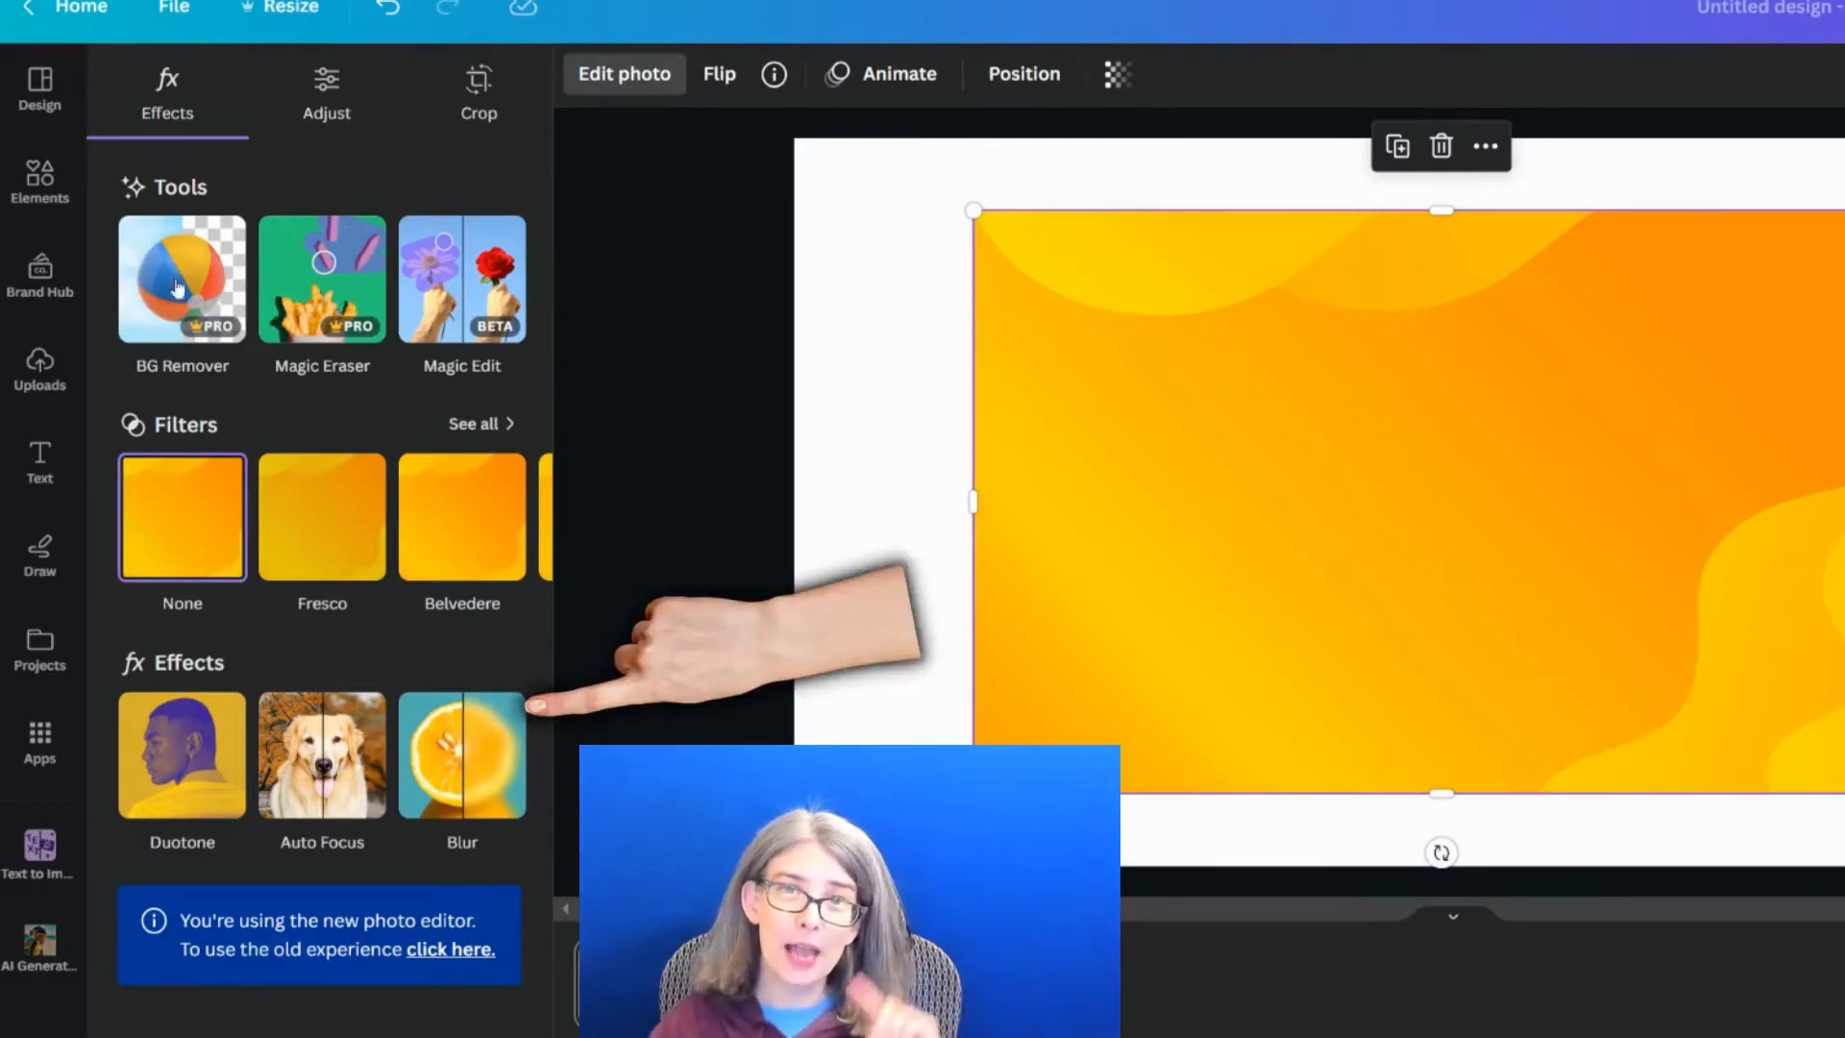
# Apply the Blur effect to the orange wavy background image.
pyautogui.click(462, 755)
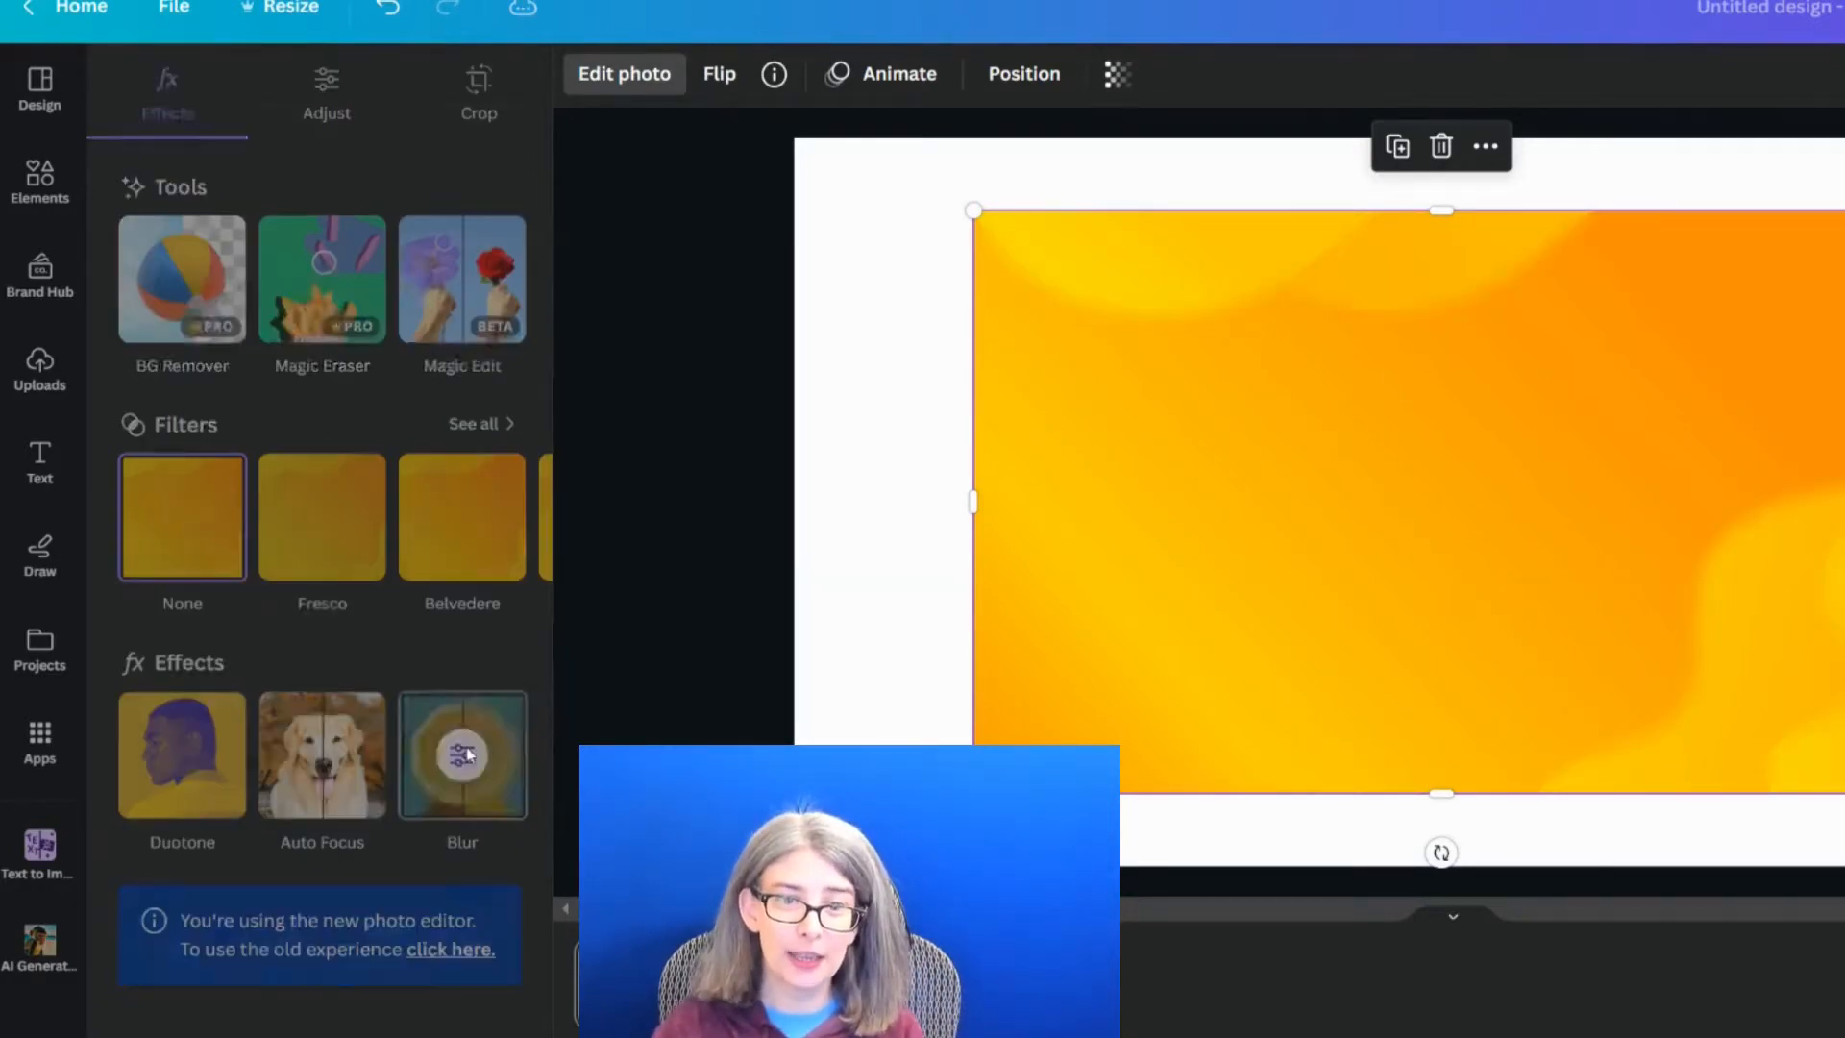
pyautogui.click(462, 755)
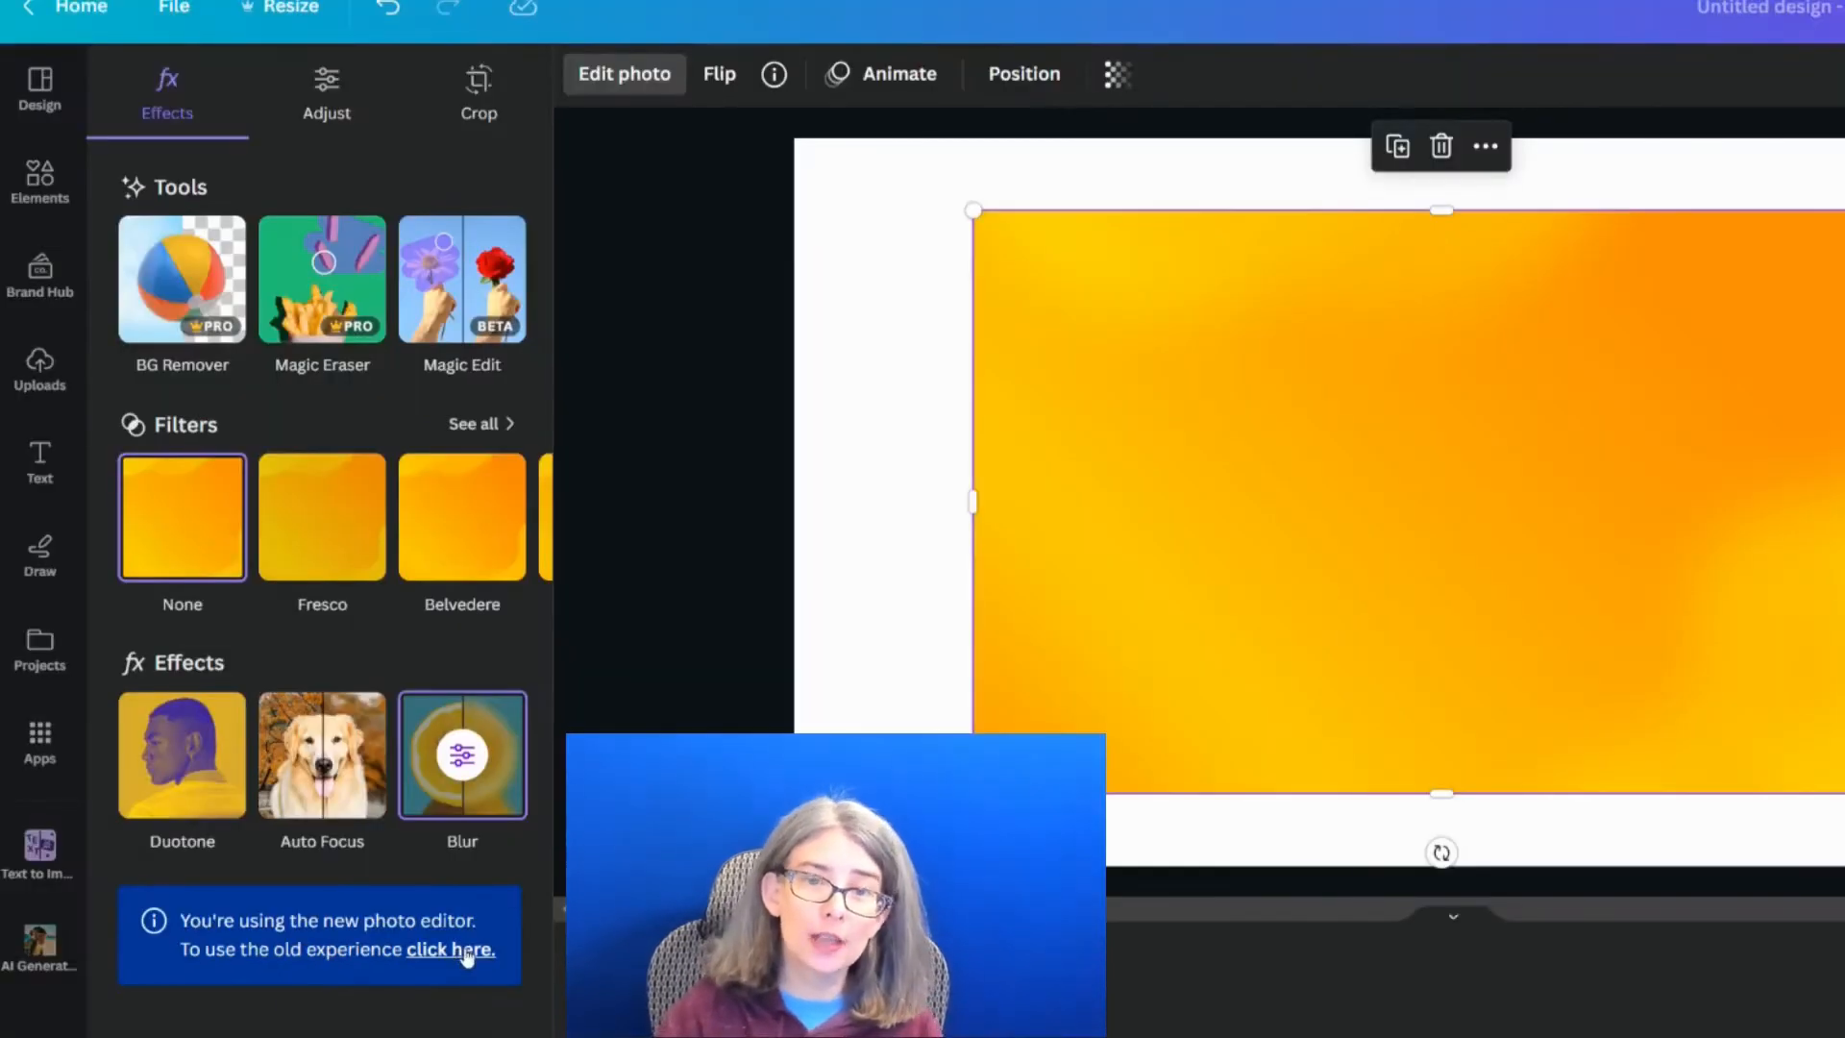
# Revert to the old photo editor and open Edit image for the background.
pyautogui.click(450, 950)
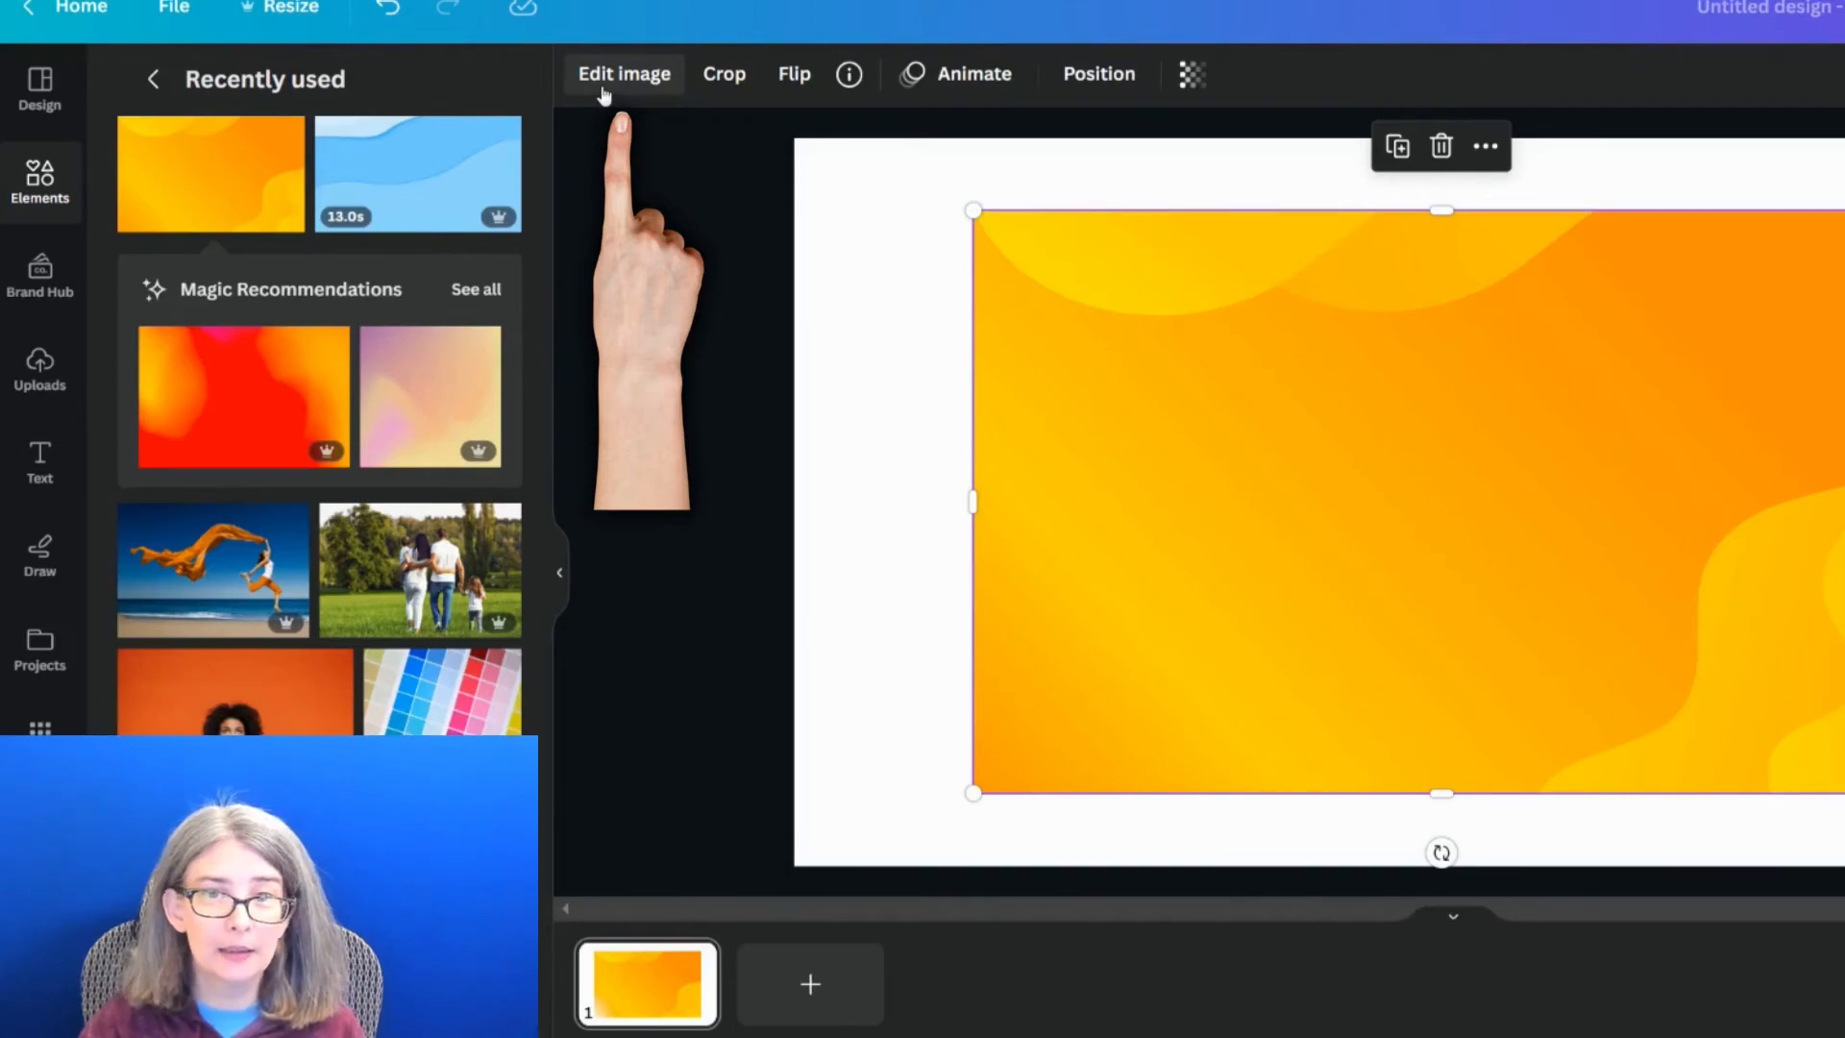
pyautogui.click(622, 74)
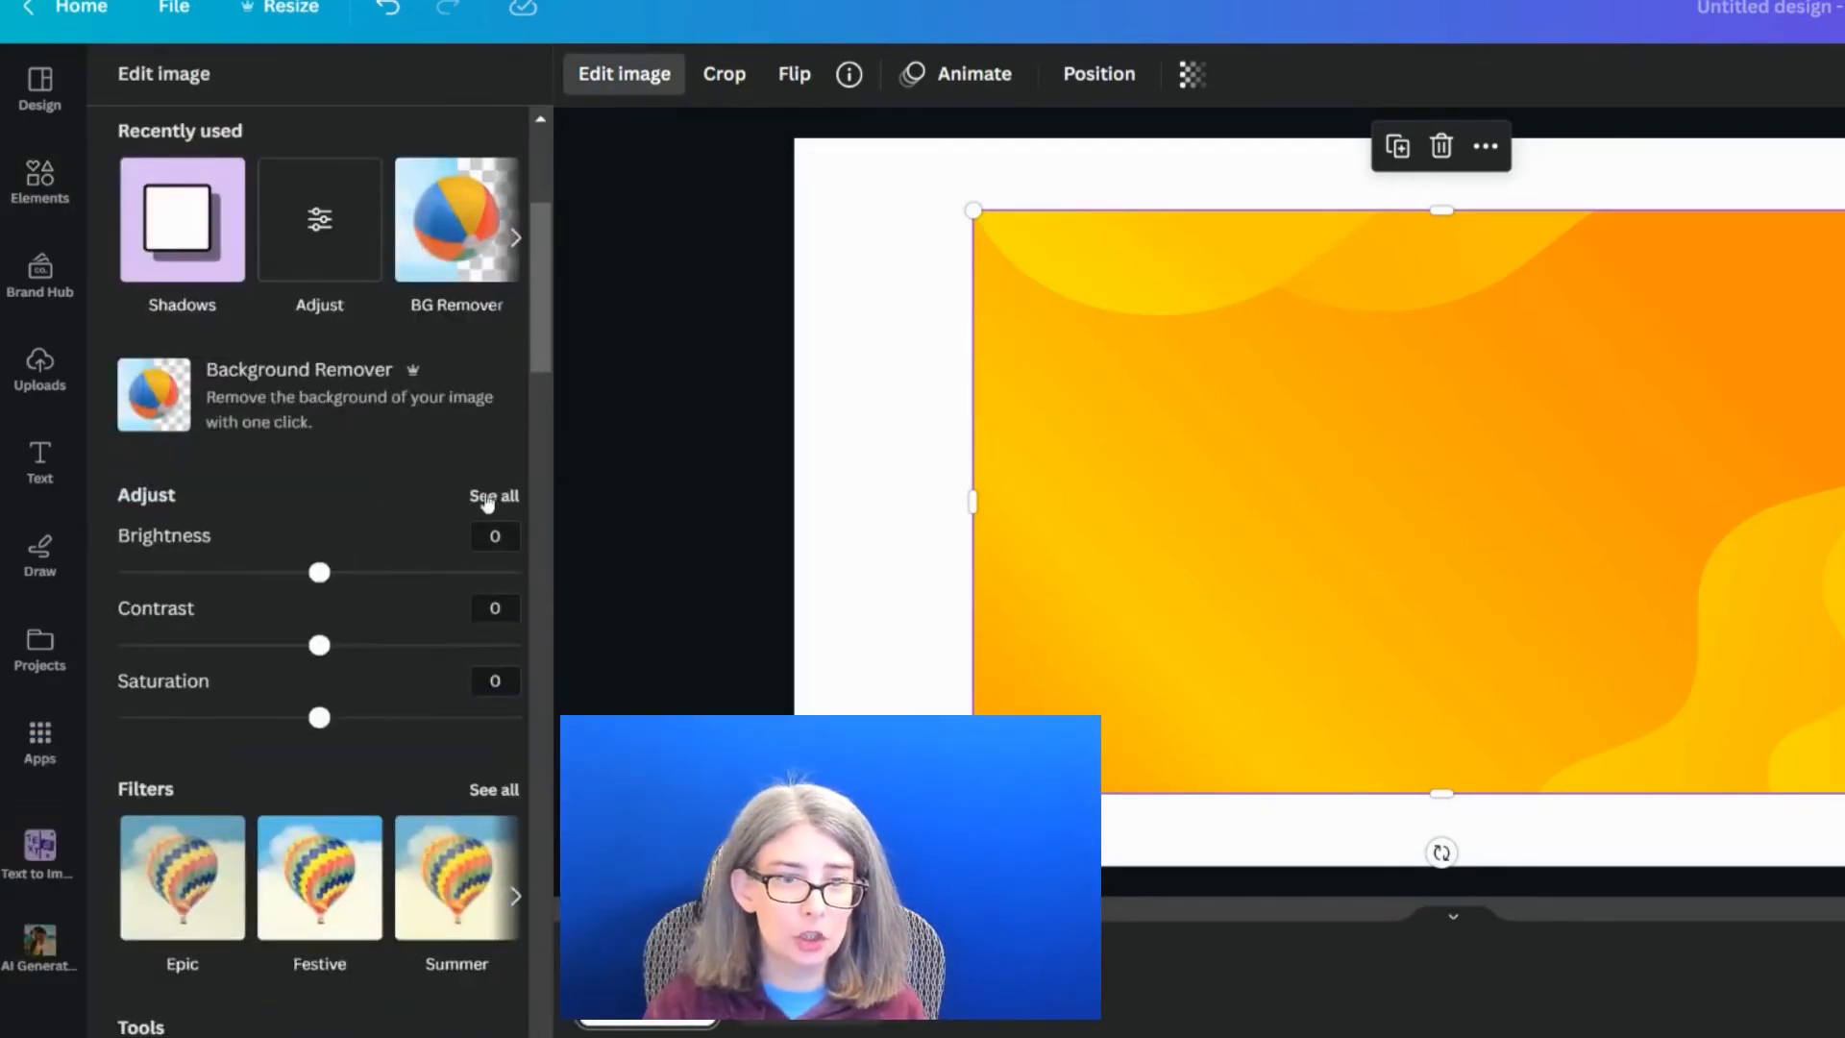
# Expand all adjustments and drag the background's Blur slider to 100.
pyautogui.click(493, 496)
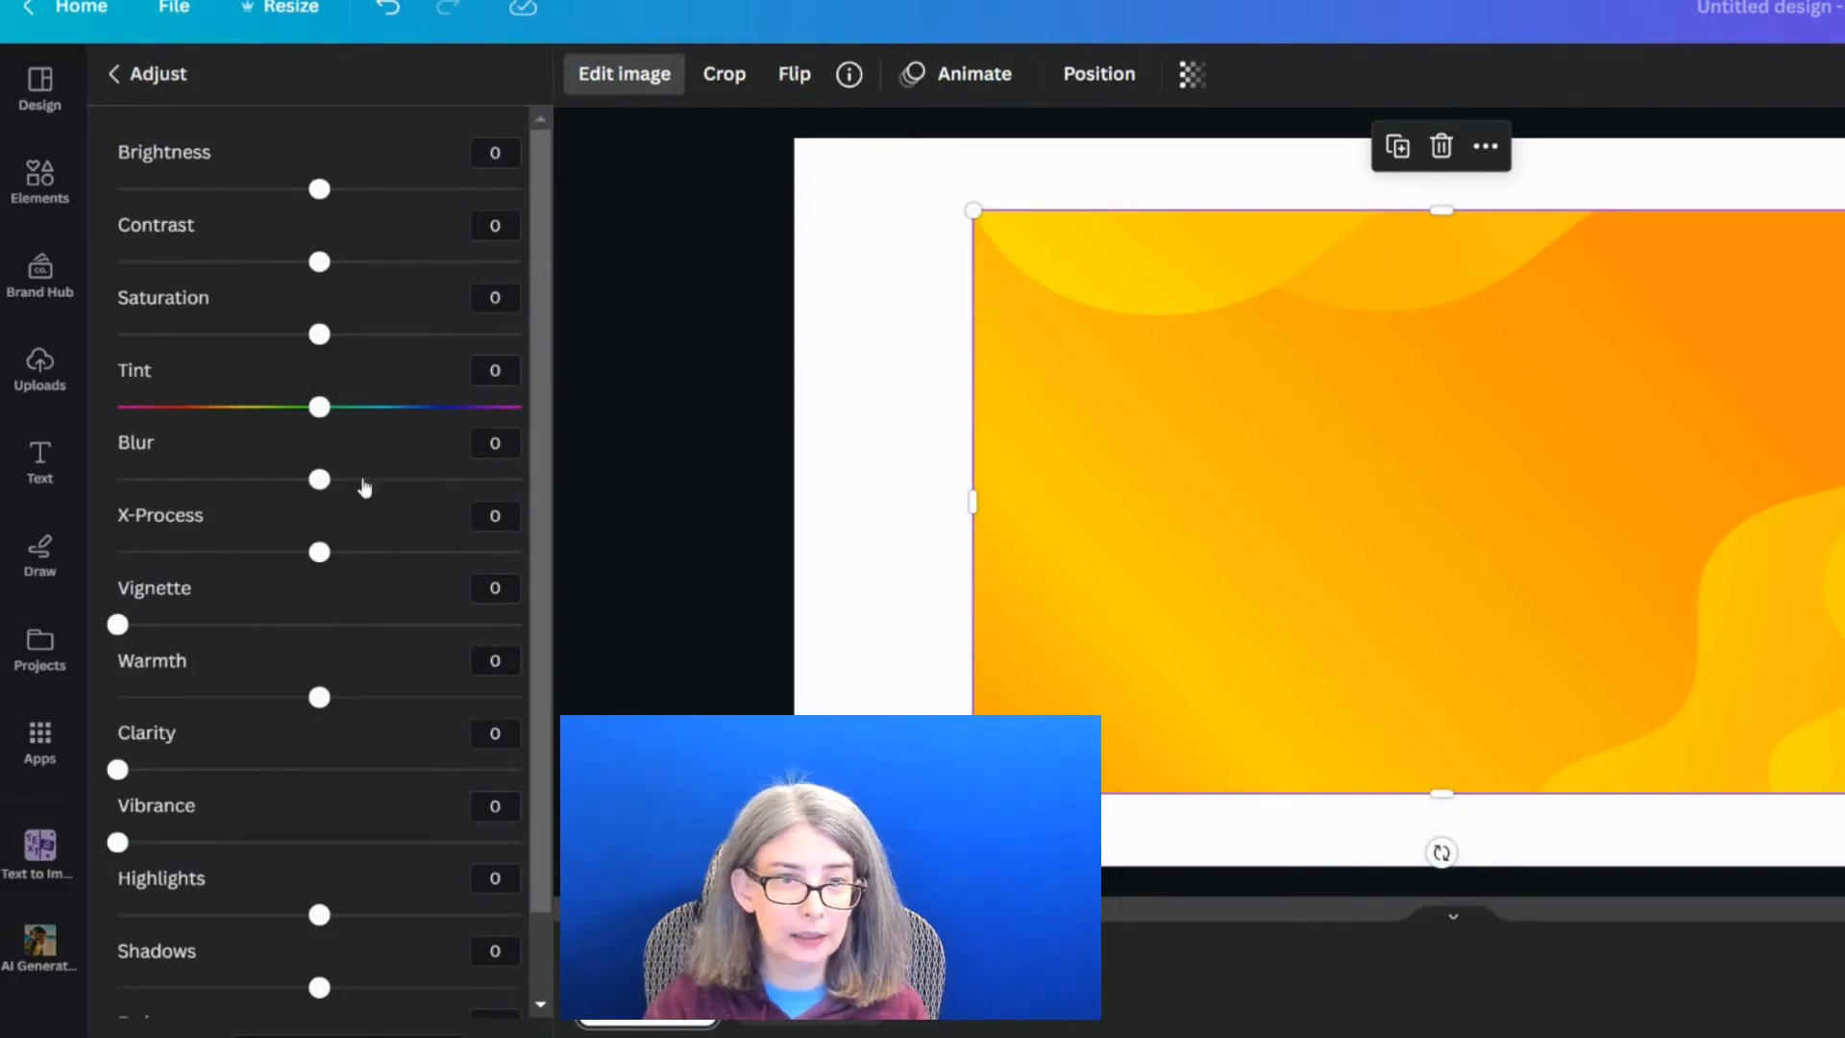
pyautogui.moveTo(319, 480); pyautogui.dragTo(520, 480)
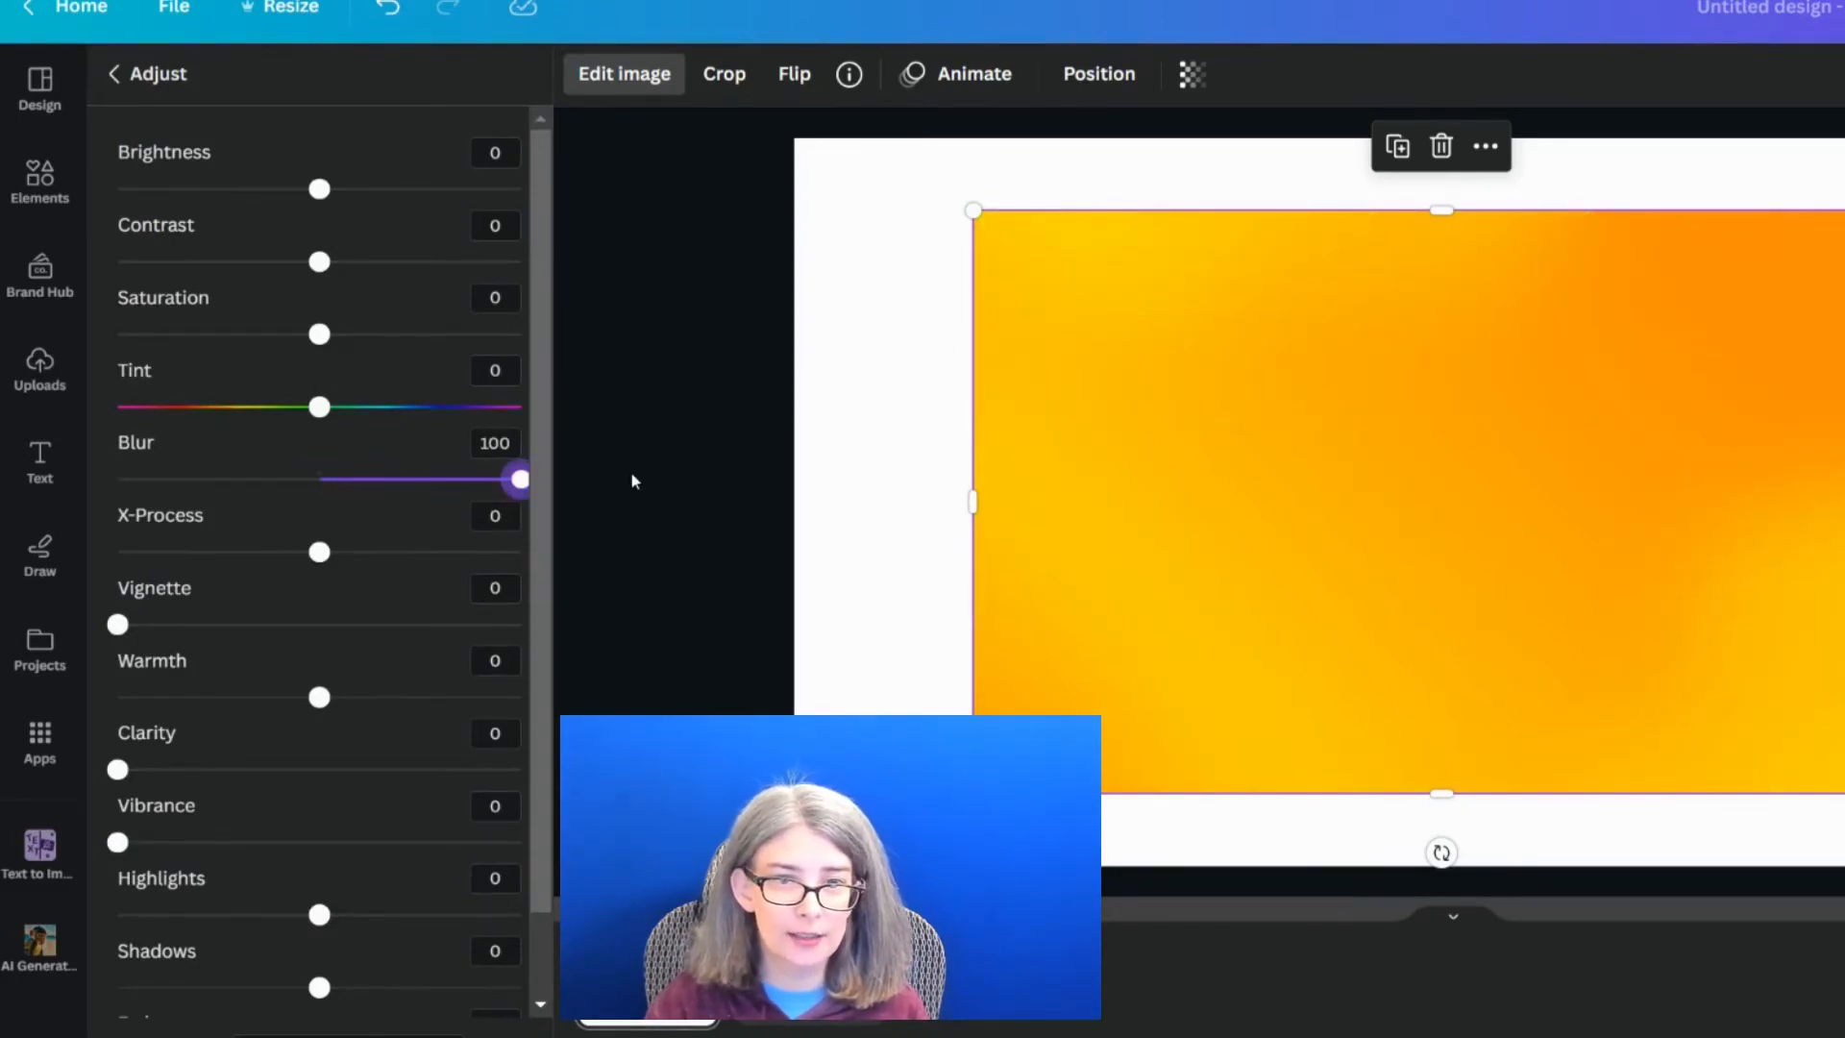